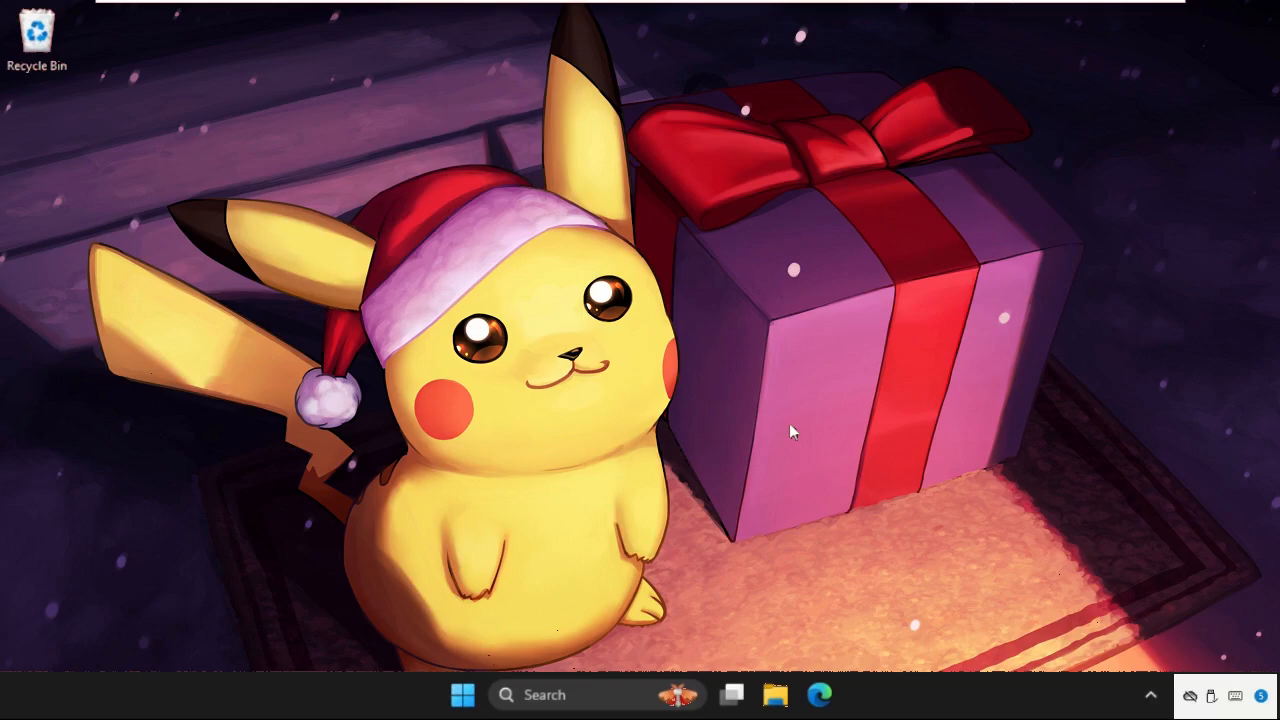
mouse_move(747, 460)
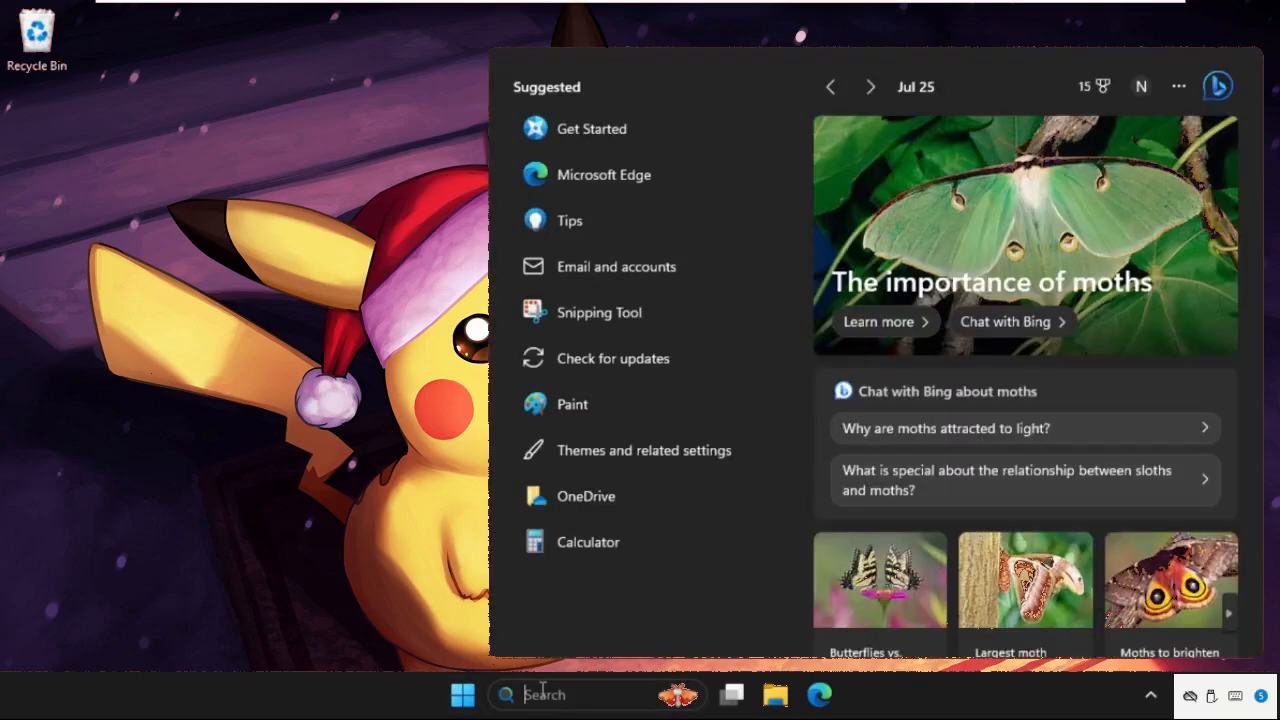
Step: Search Windows for "dec" to surface Device Manager
text(dec)
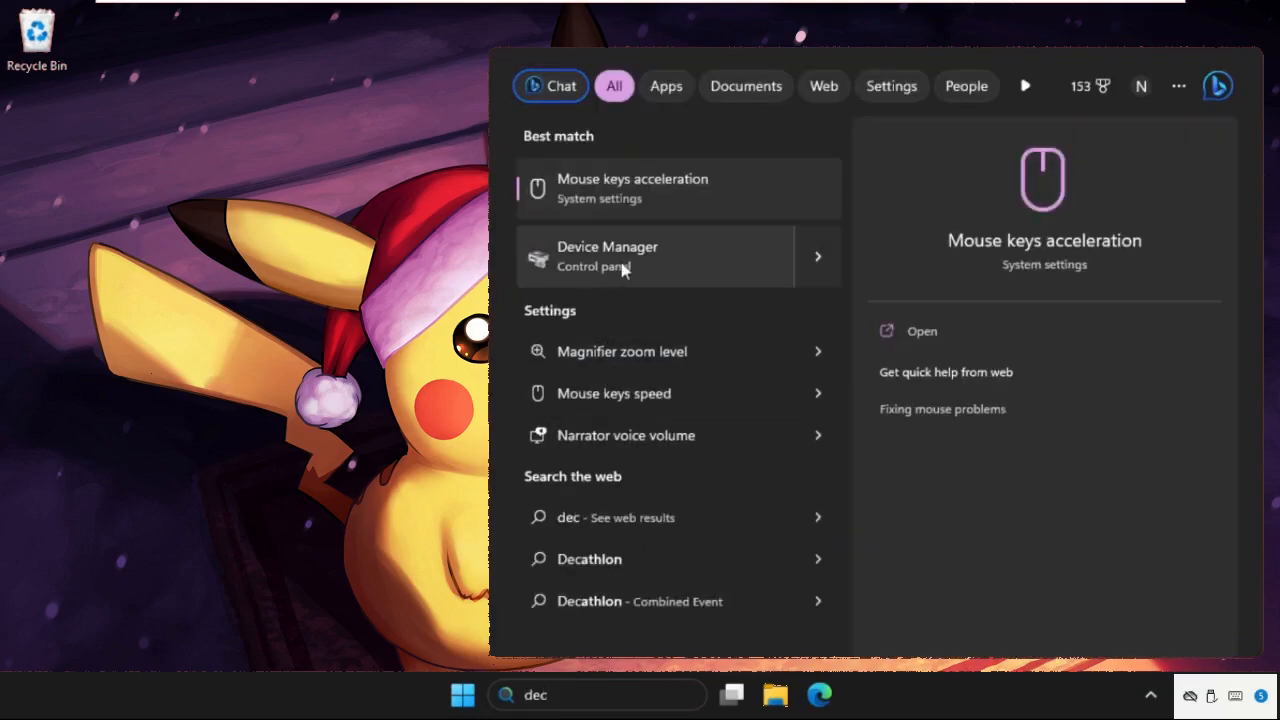
Step: Launch Device Manager and expand Universal Serial Bus controllers
click(647, 256)
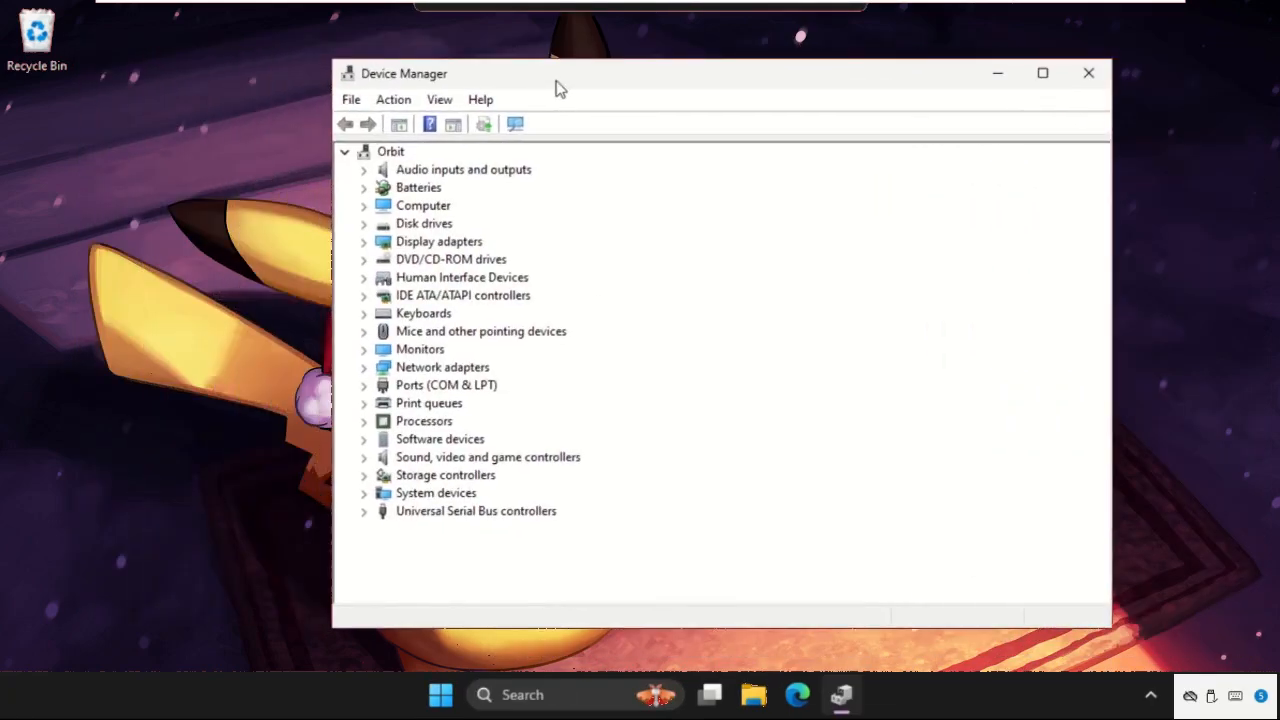
mouse_move(434, 522)
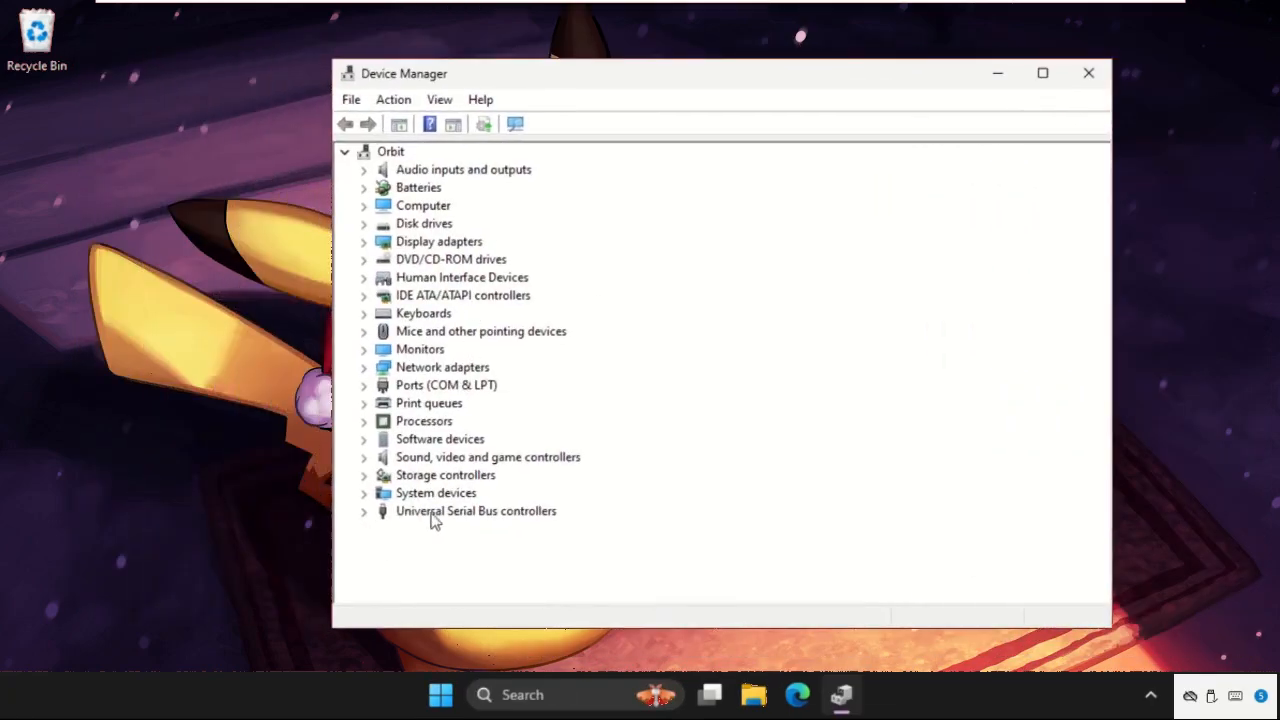
click(363, 511)
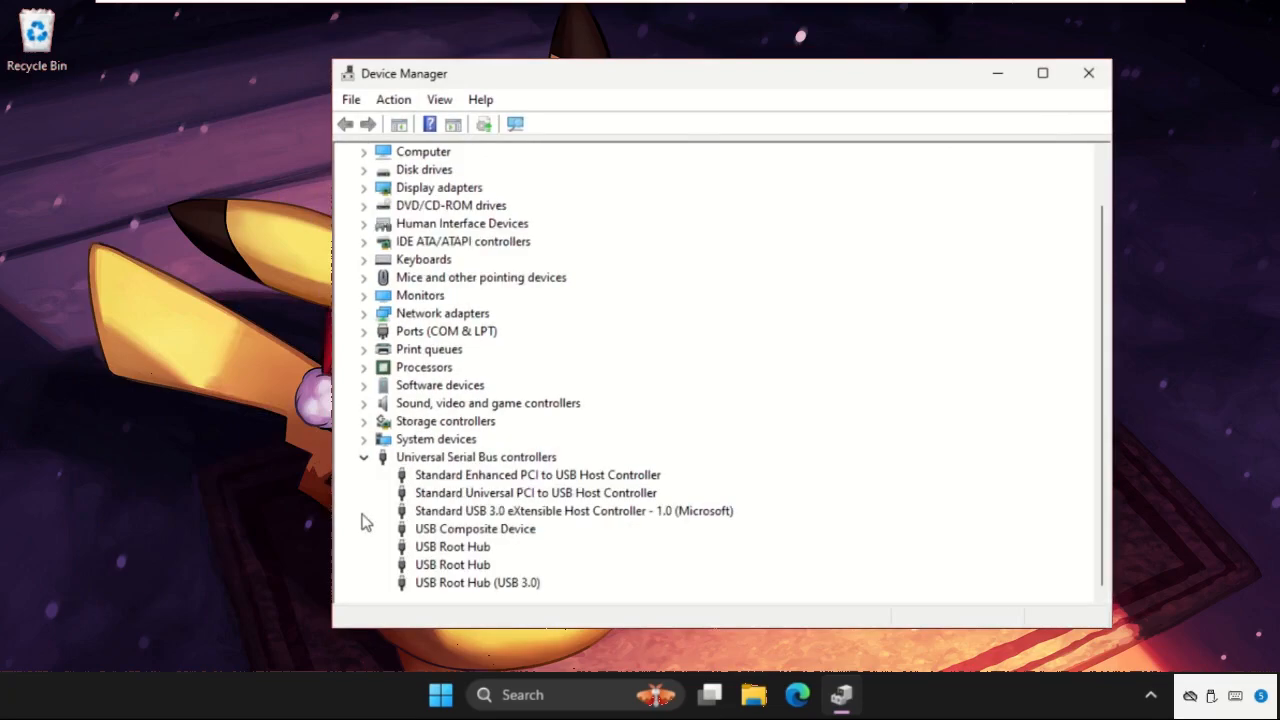
mouse_move(477, 606)
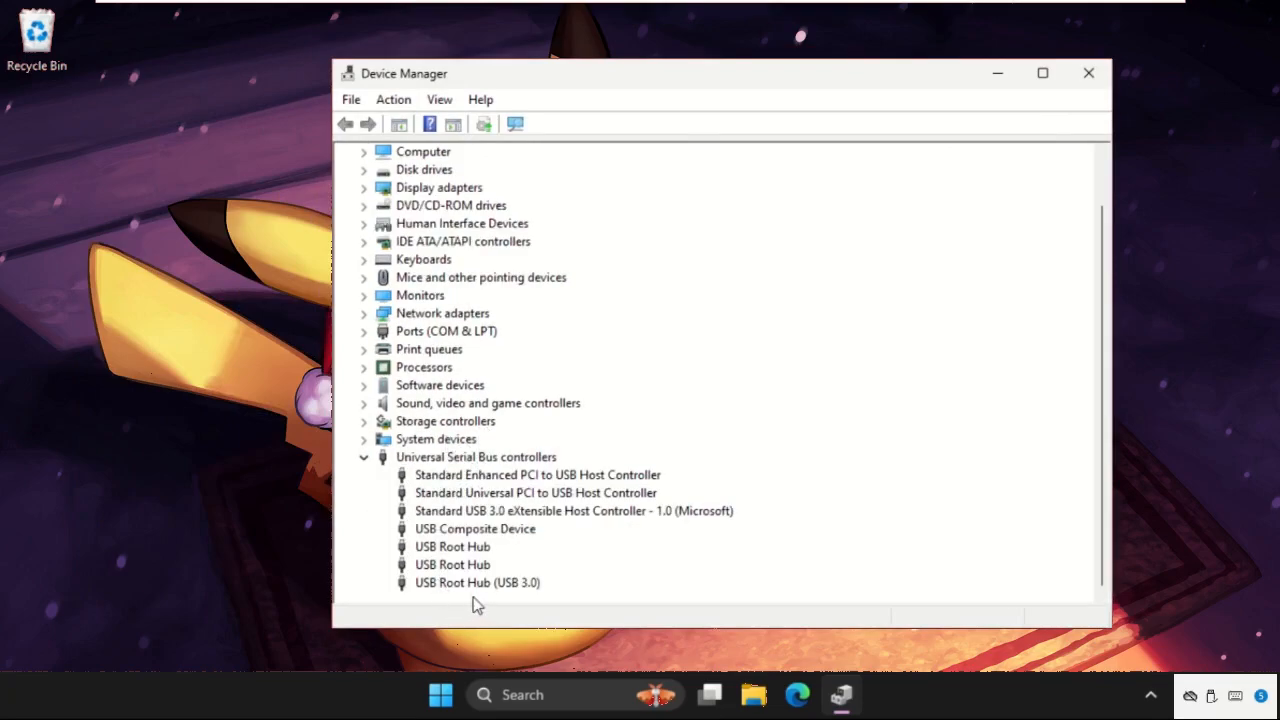
Step: Uncheck 'Allow the computer to turn off this device' for USB Root Hub (USB 3.0)
right_click(477, 582)
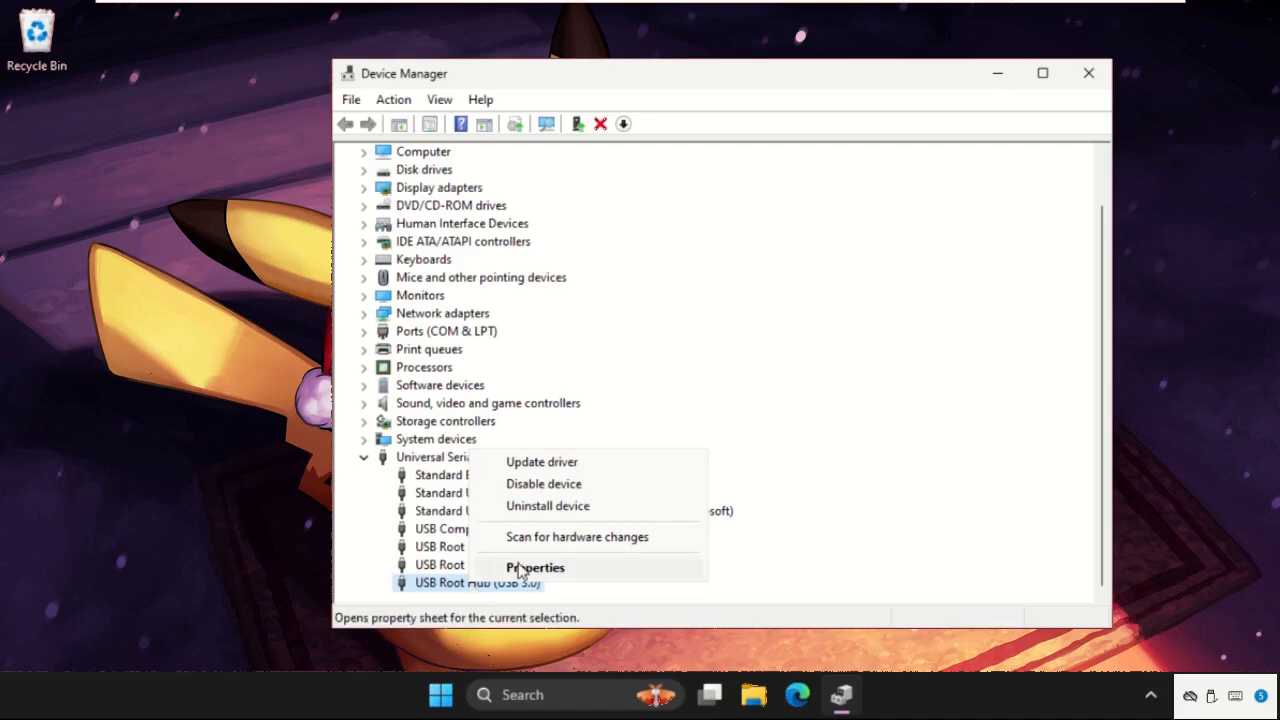
click(535, 567)
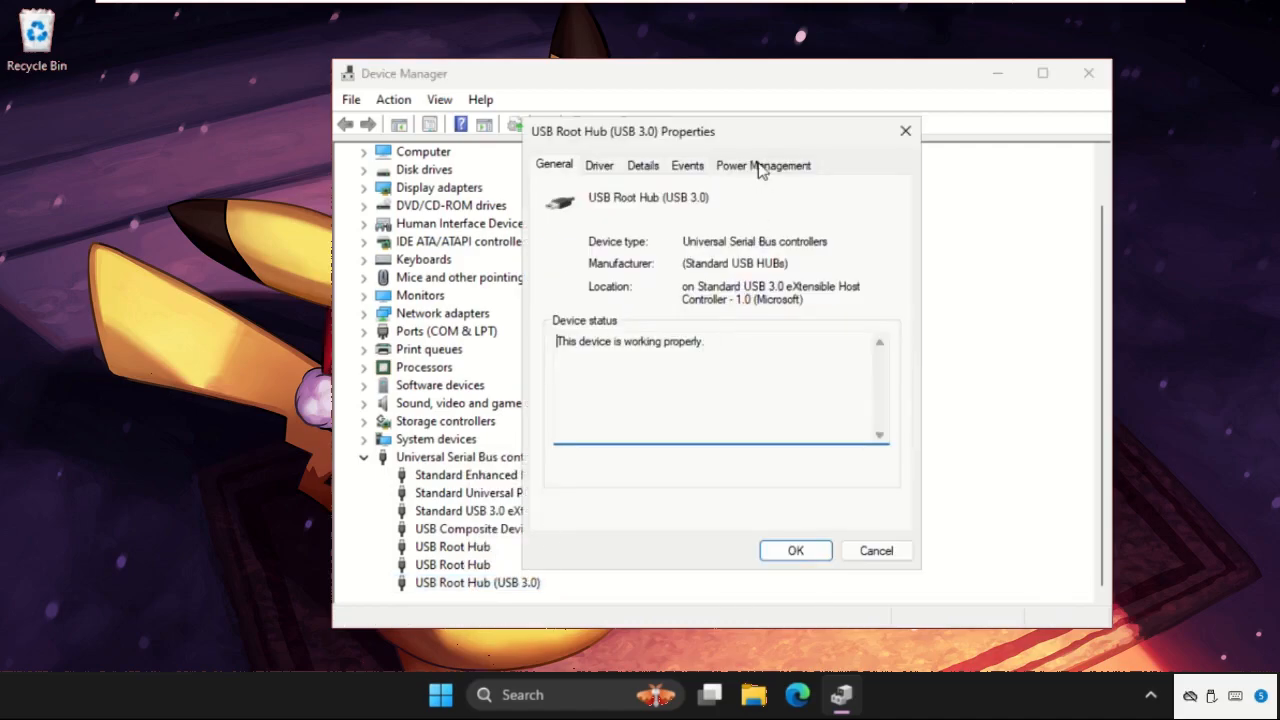
click(763, 164)
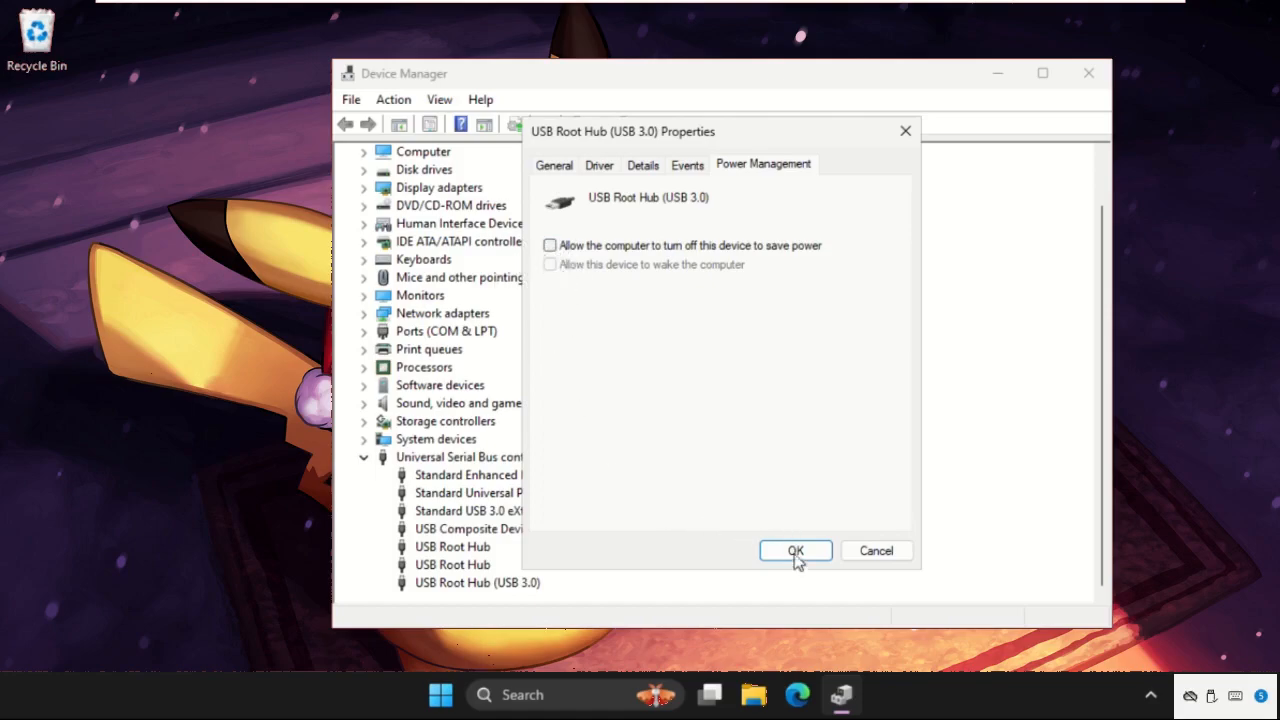
click(795, 551)
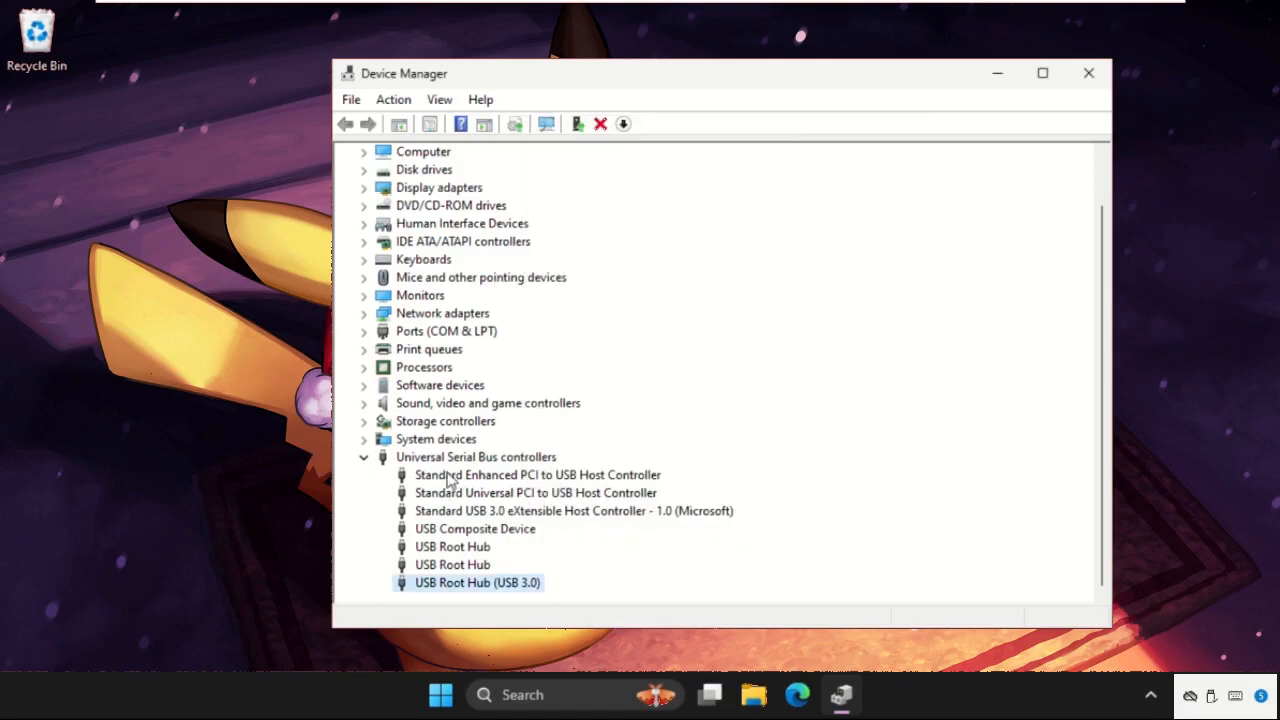
Step: Show the Driver tab of Standard Enhanced PCI to USB Host Controller properties
click(537, 474)
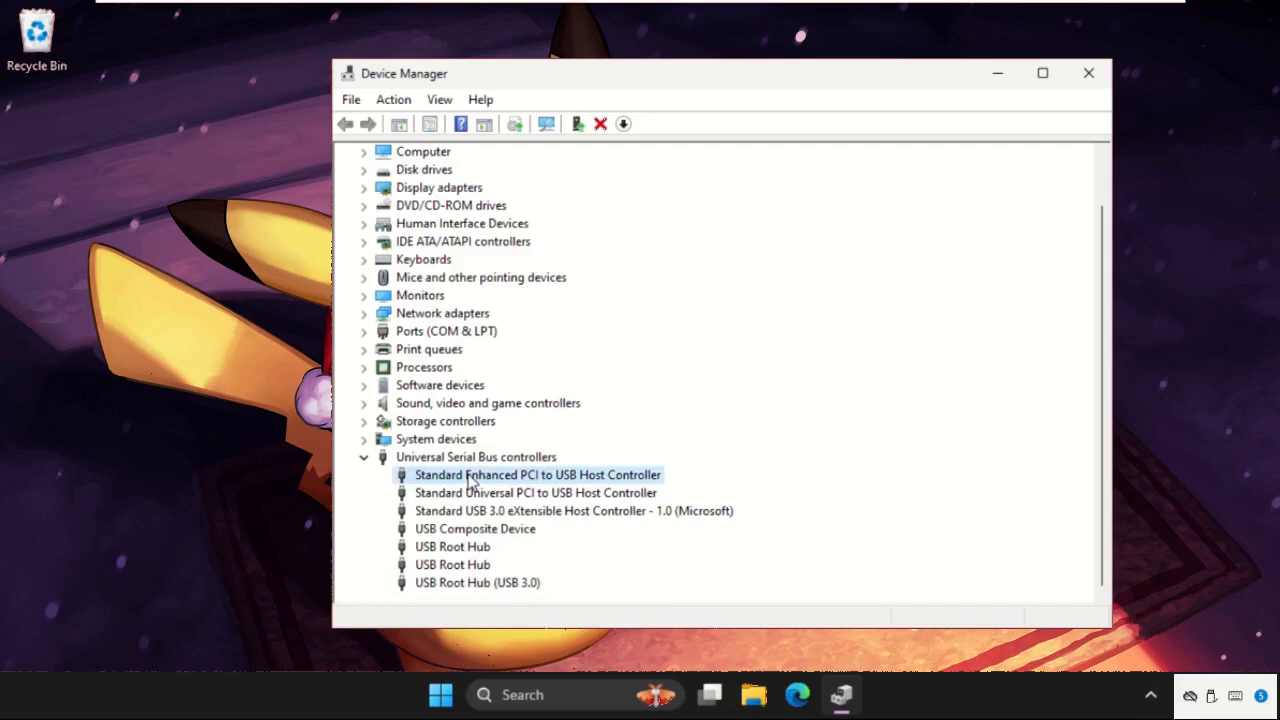
right_click(537, 474)
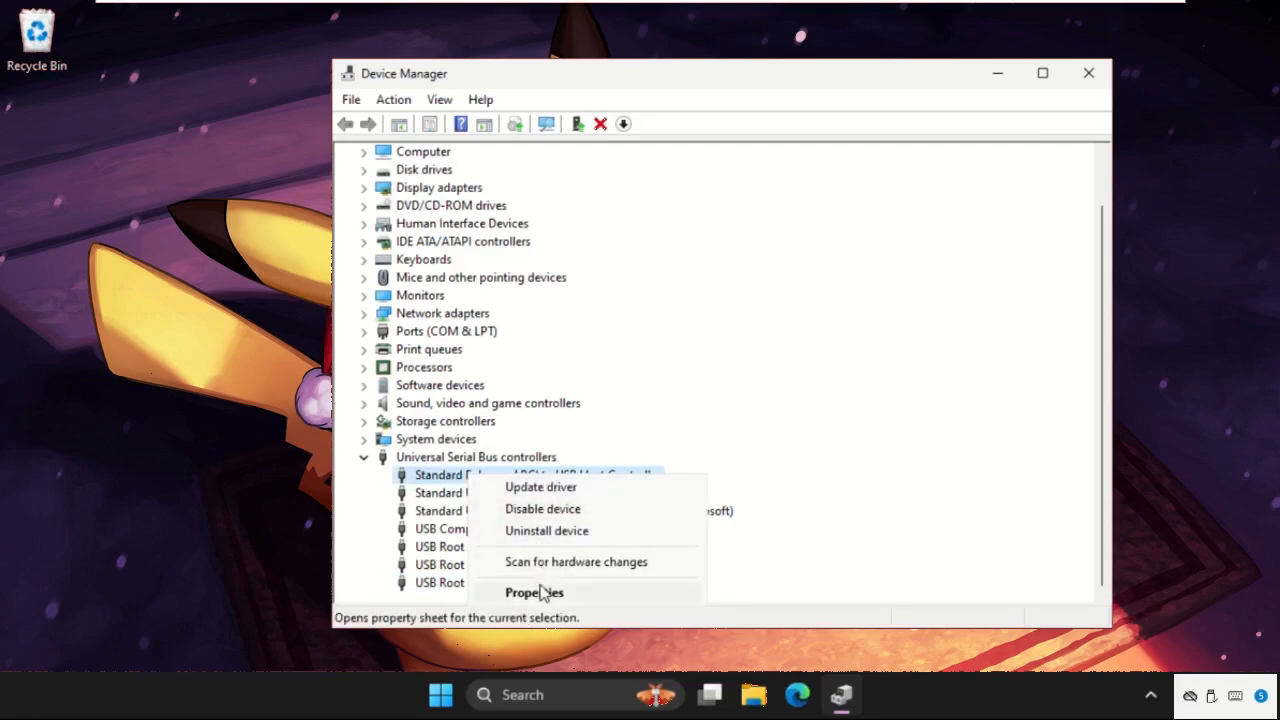
click(534, 592)
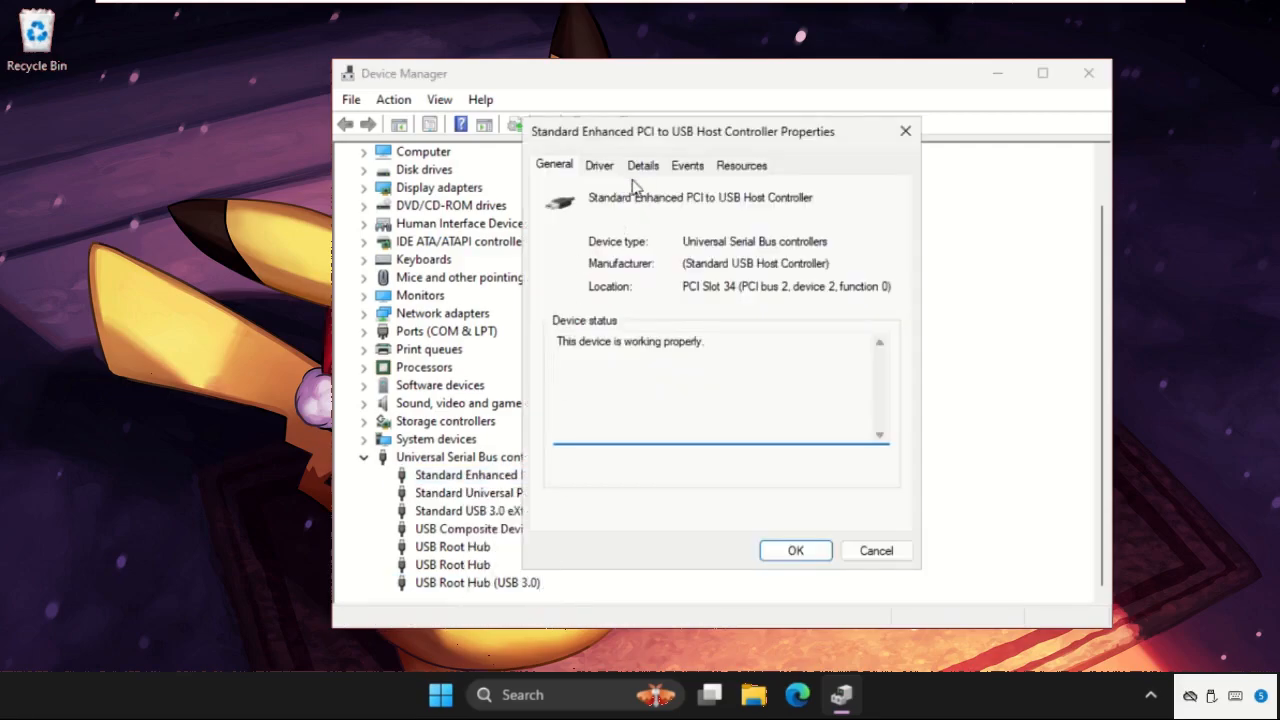
click(599, 165)
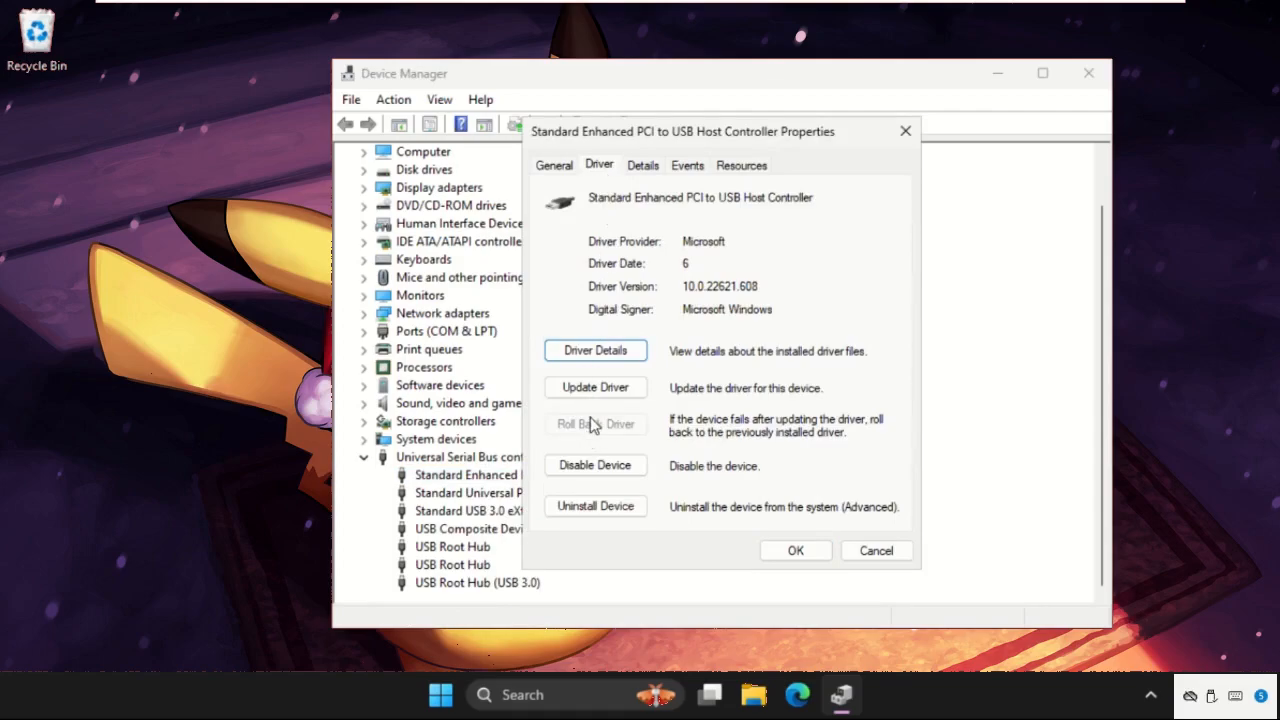
Step: Run an automatic driver search for the host controller, then go back to search options
click(595, 387)
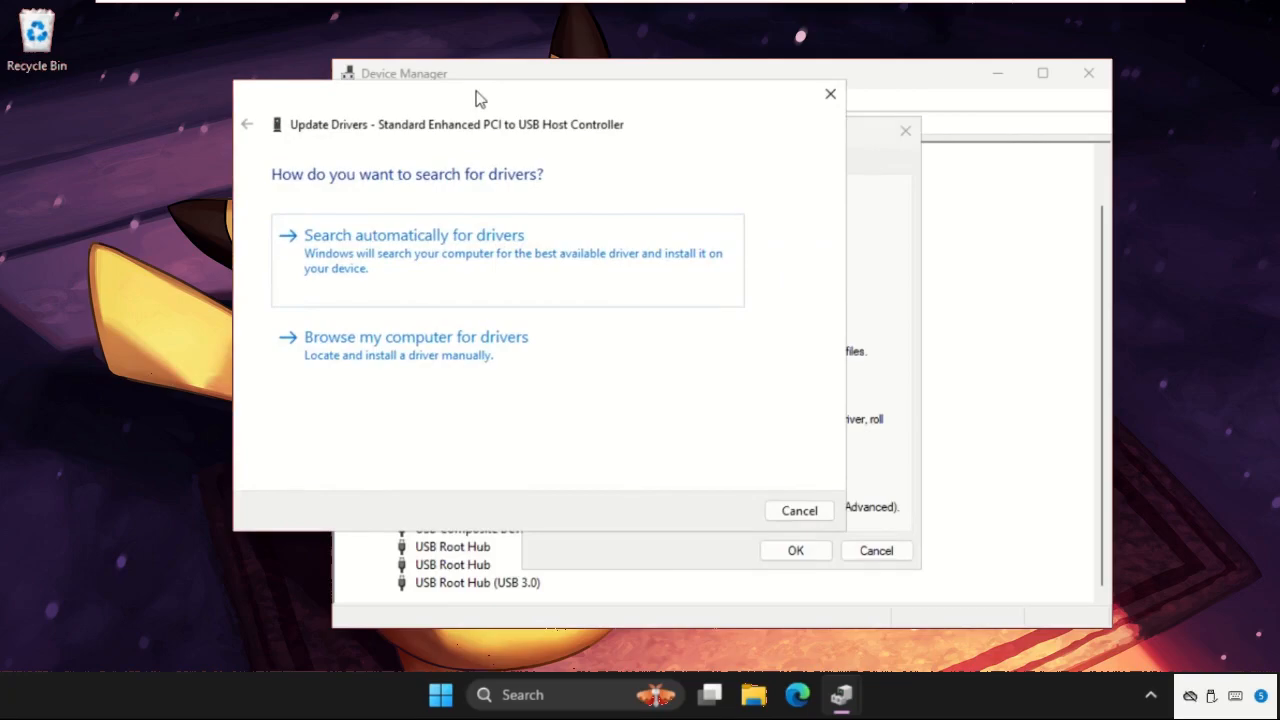
mouse_move(435, 262)
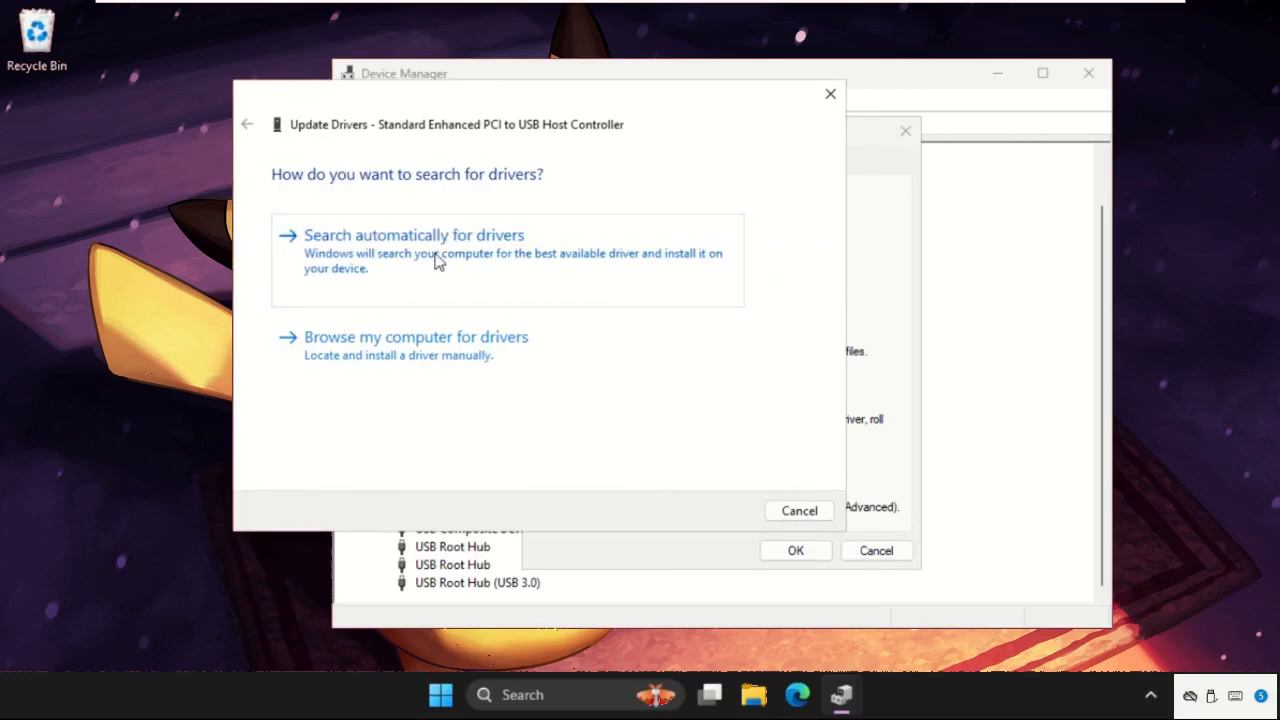
click(415, 234)
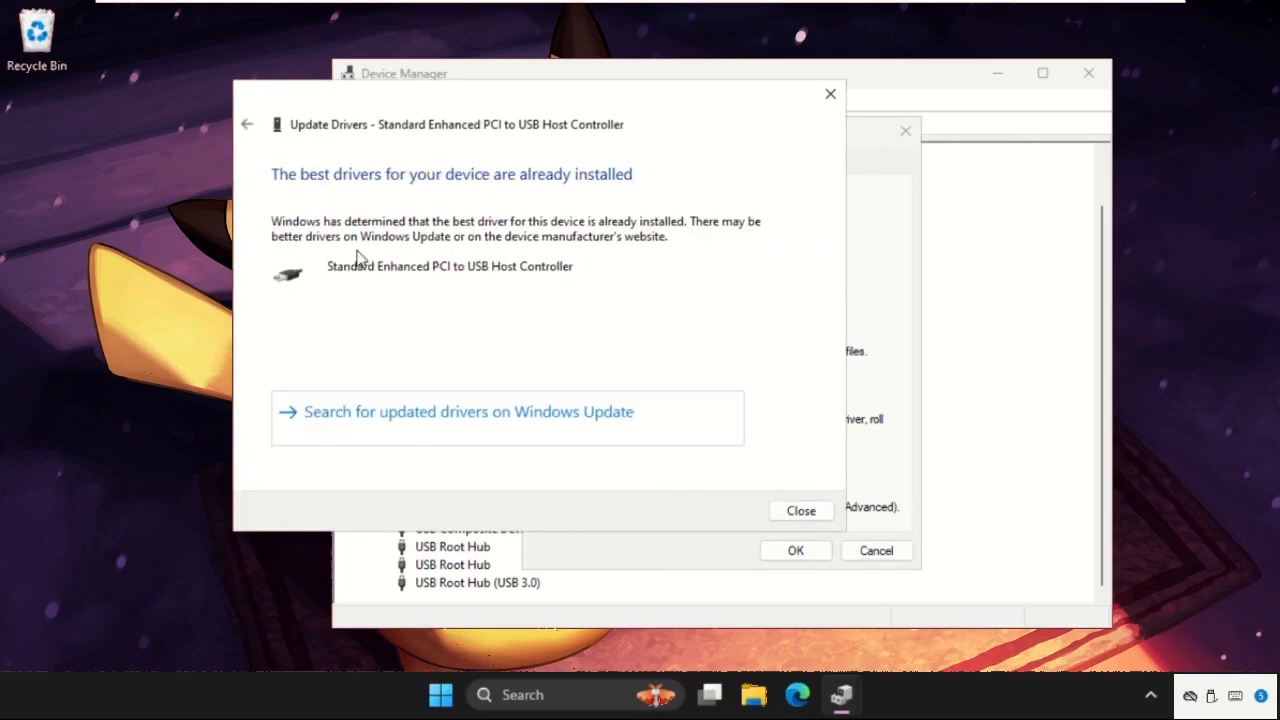
mouse_move(717, 205)
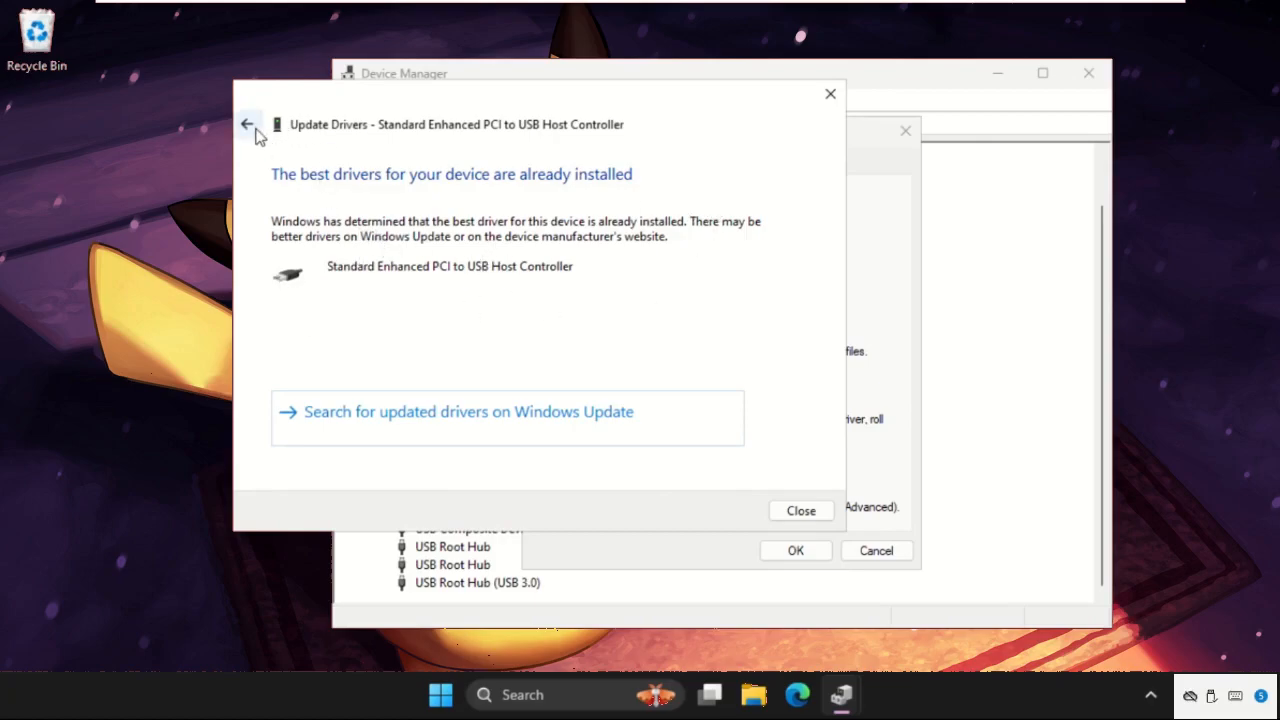
click(247, 124)
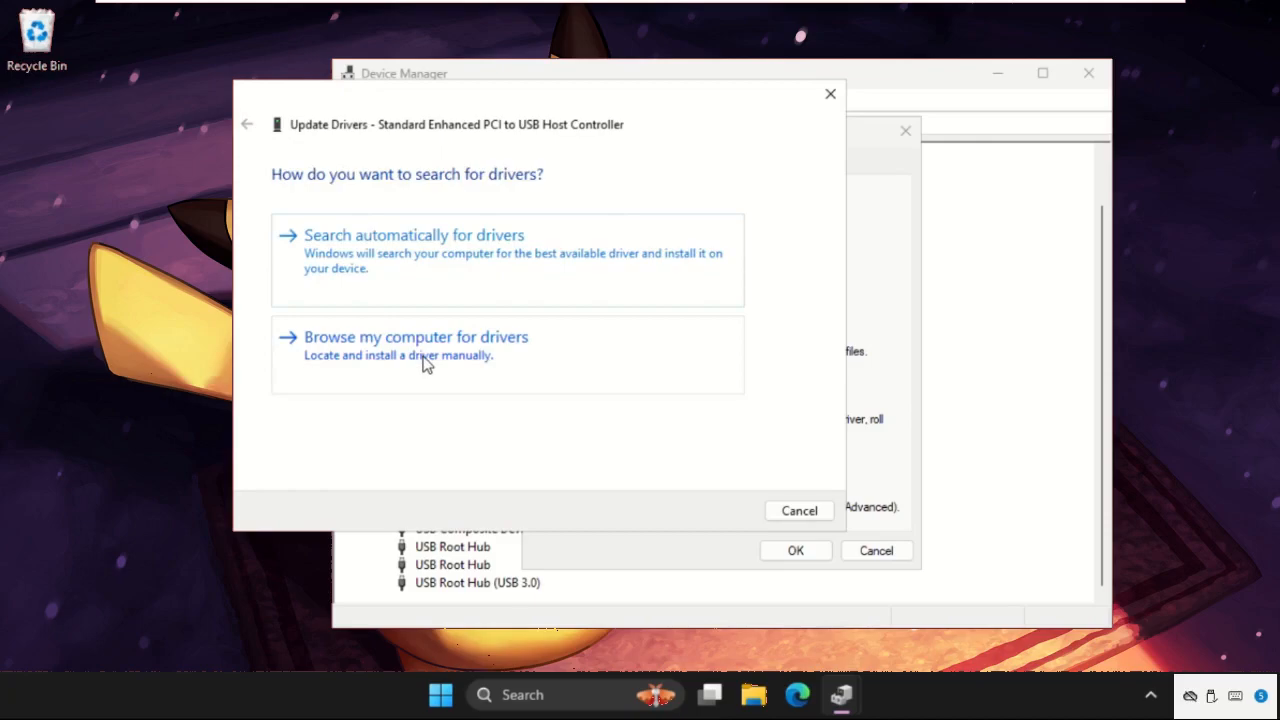
Step: Install Standard Enhanced PCI to USB Host Controller from the on-computer compatible driver list
click(415, 337)
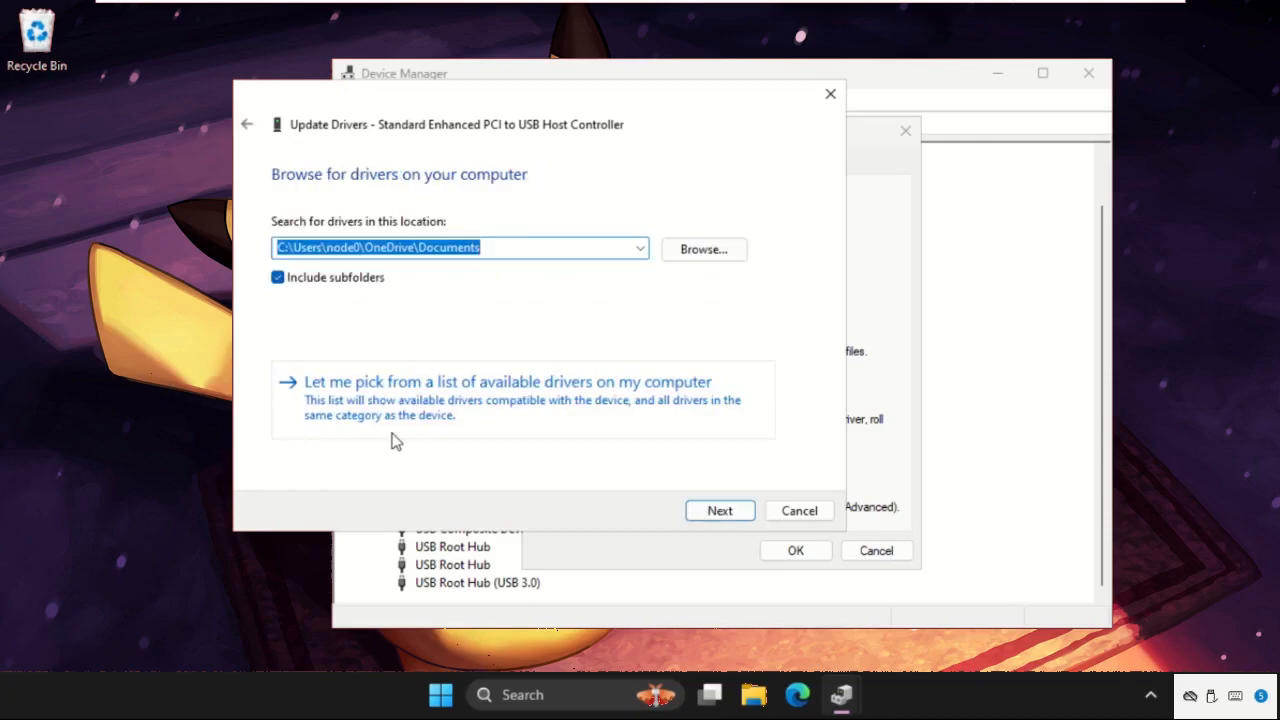
mouse_move(345, 415)
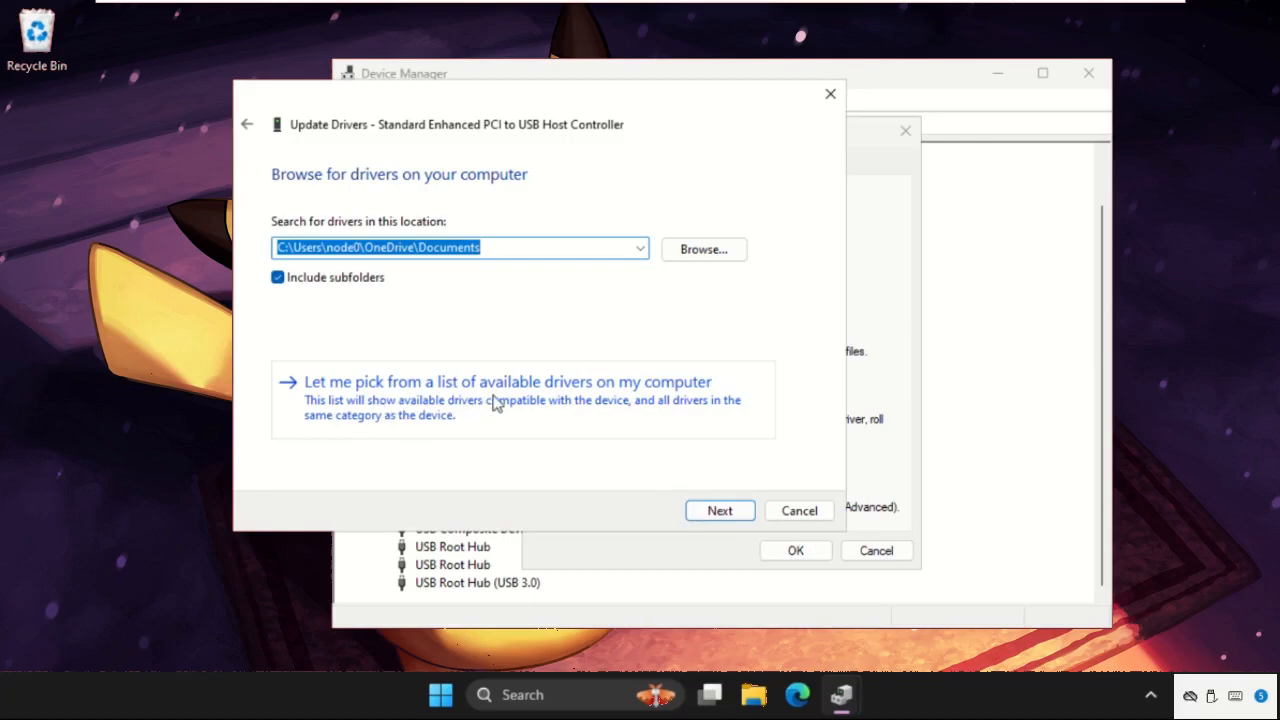
mouse_move(670, 397)
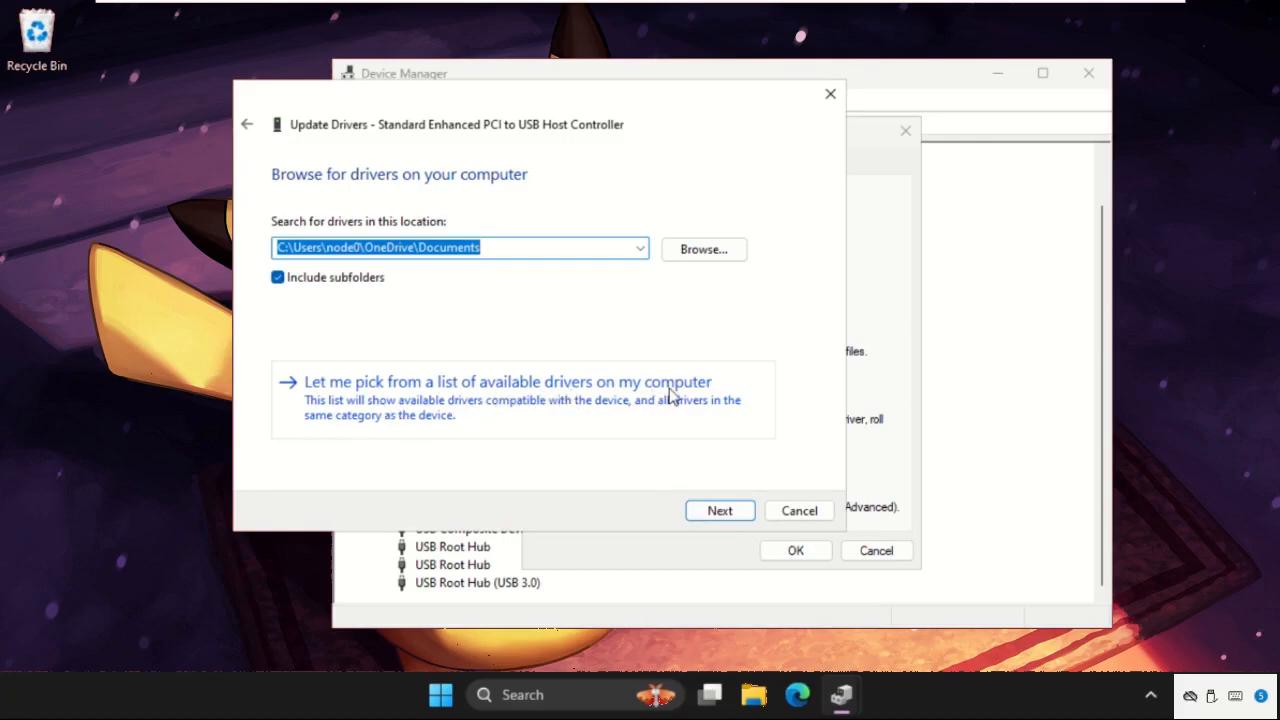
click(509, 382)
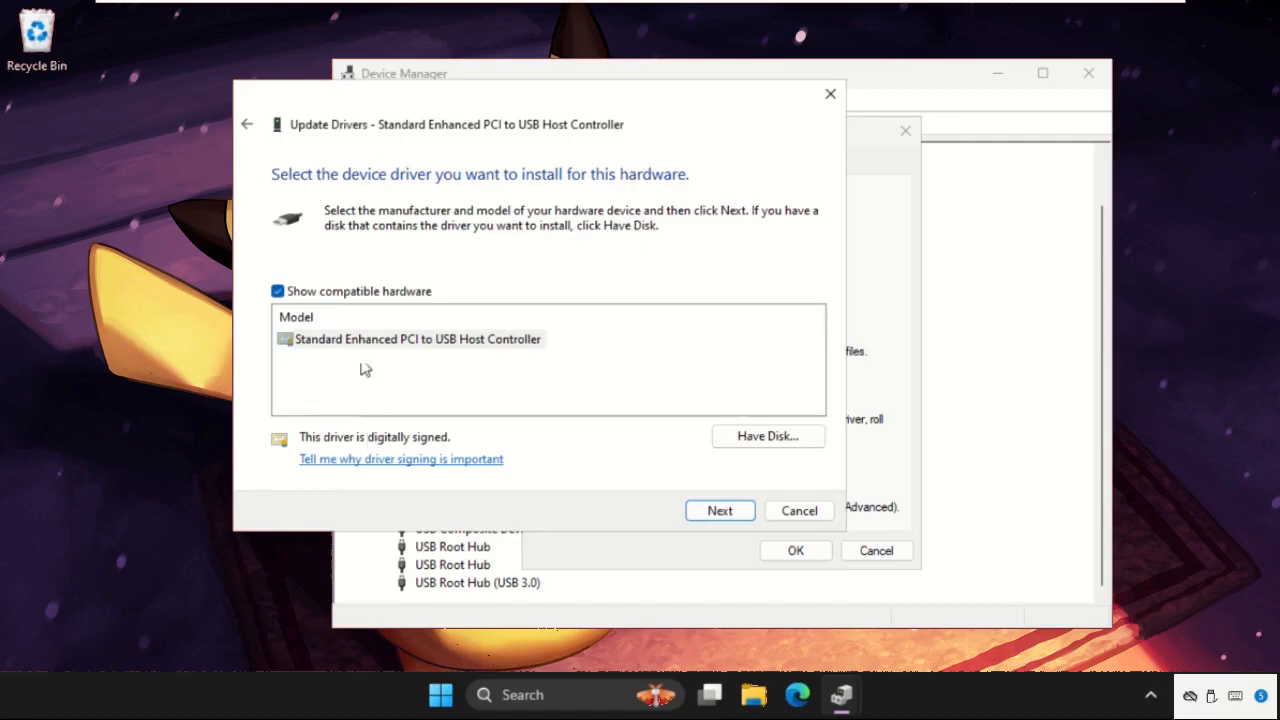
click(416, 339)
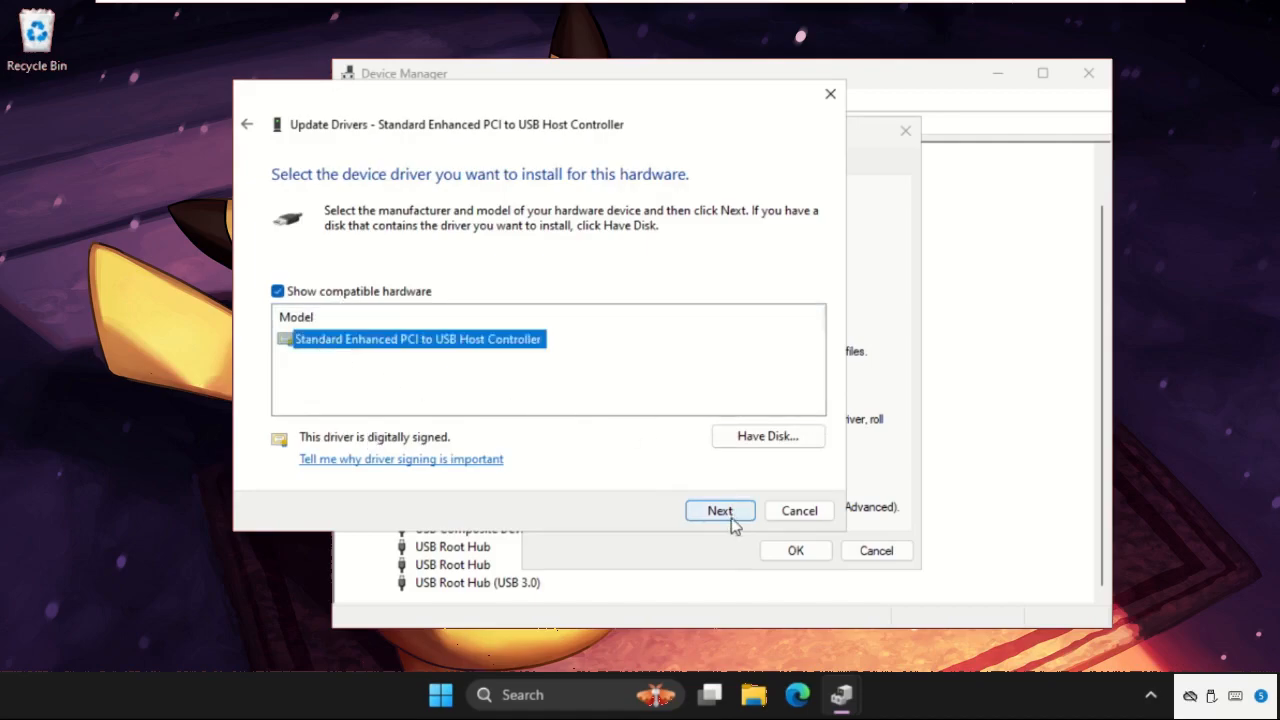
click(720, 510)
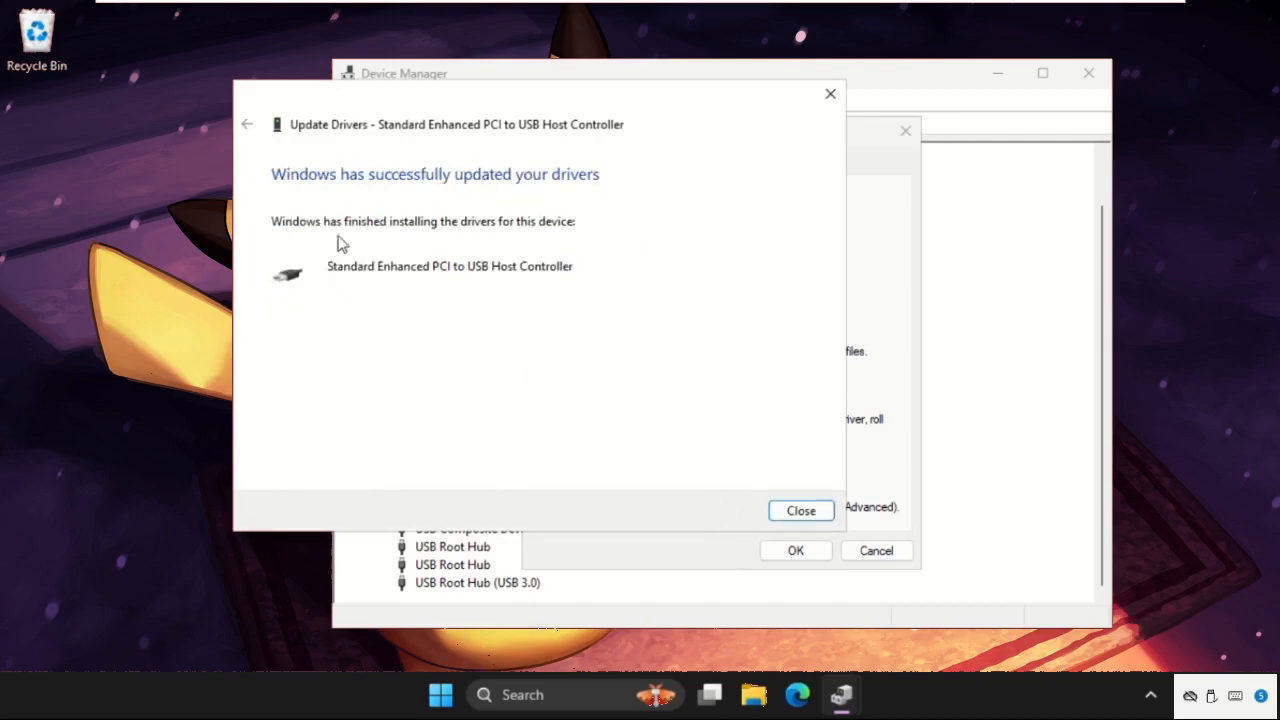
mouse_move(595, 212)
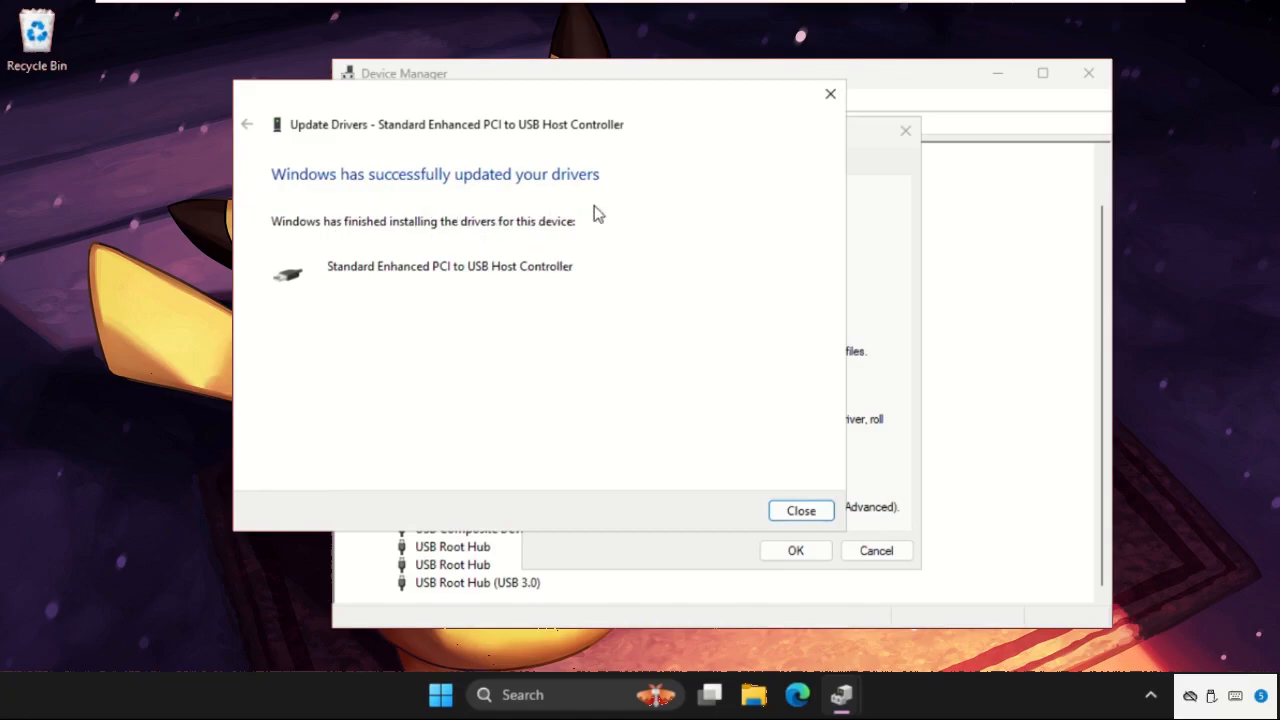
Step: Close the driver update wizard and the host controller Properties dialog
click(801, 510)
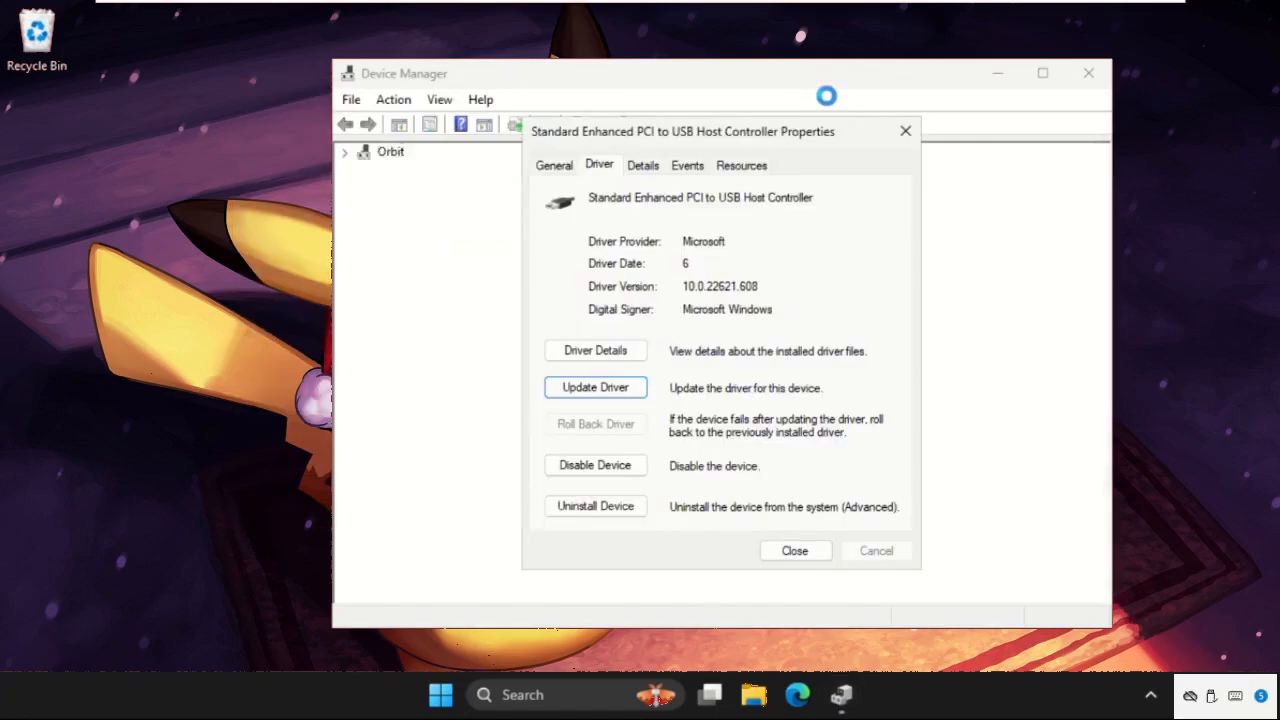
click(795, 550)
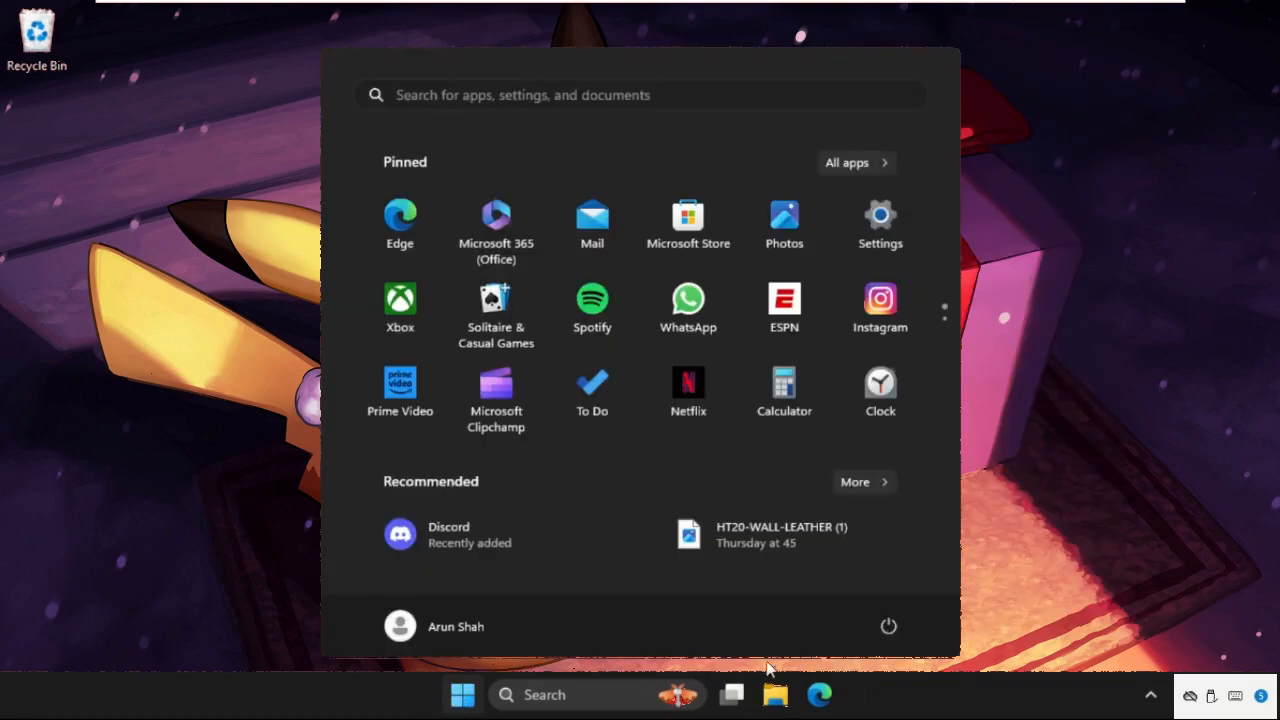
mouse_move(888, 626)
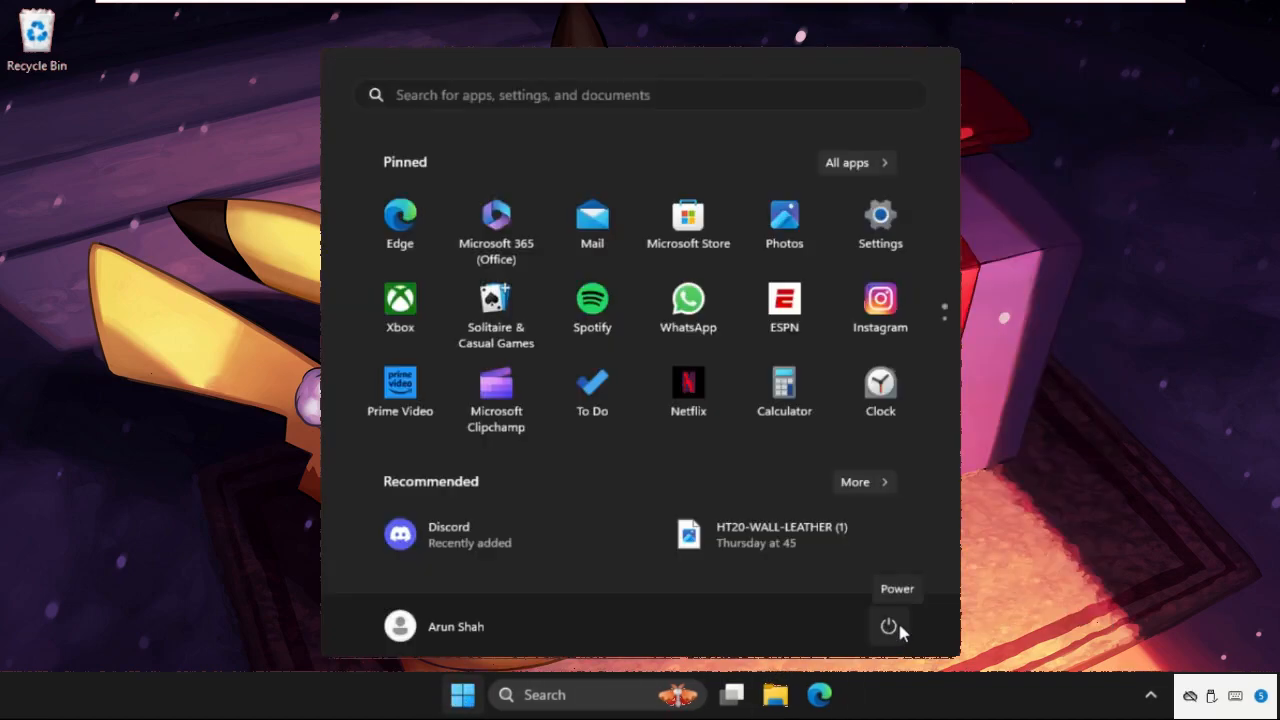